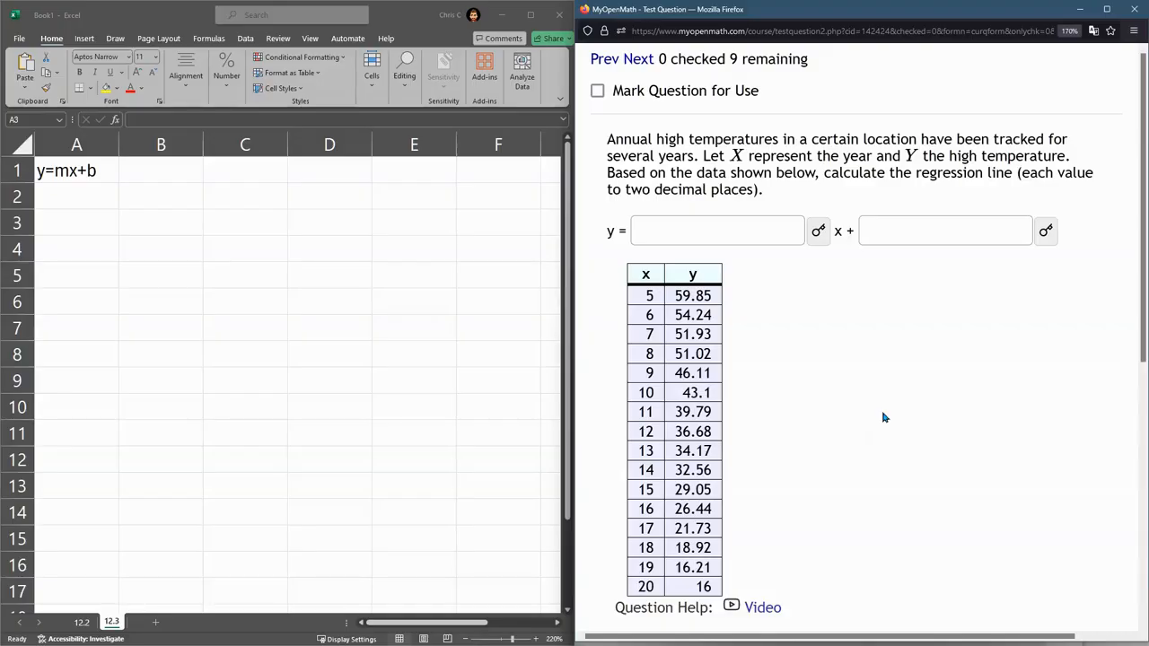
pyautogui.moveTo(806, 346)
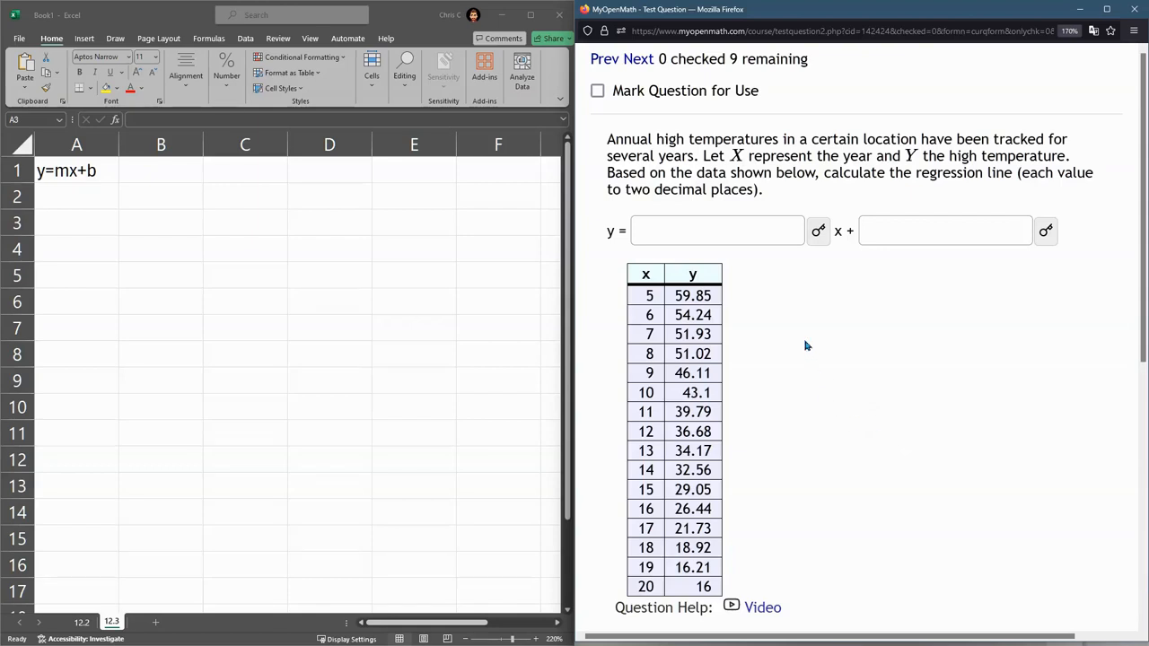
pyautogui.moveTo(180, 221)
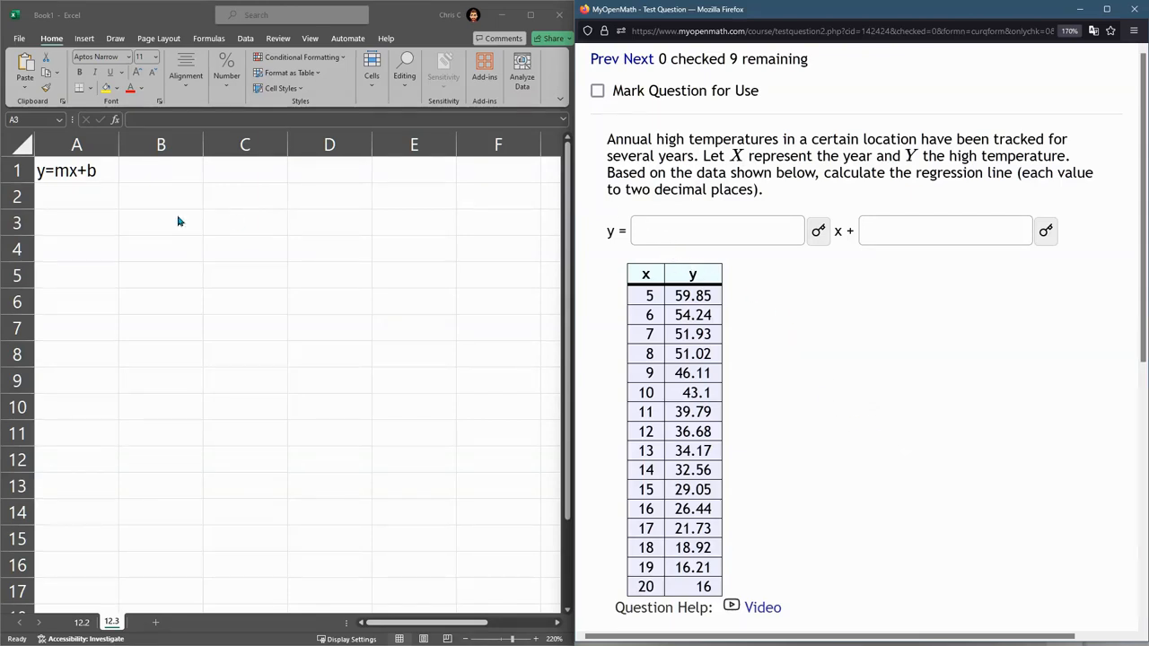
# Copy the question's x/y temperature table into Excel and insert a scatter chart.
pyautogui.click(77, 170)
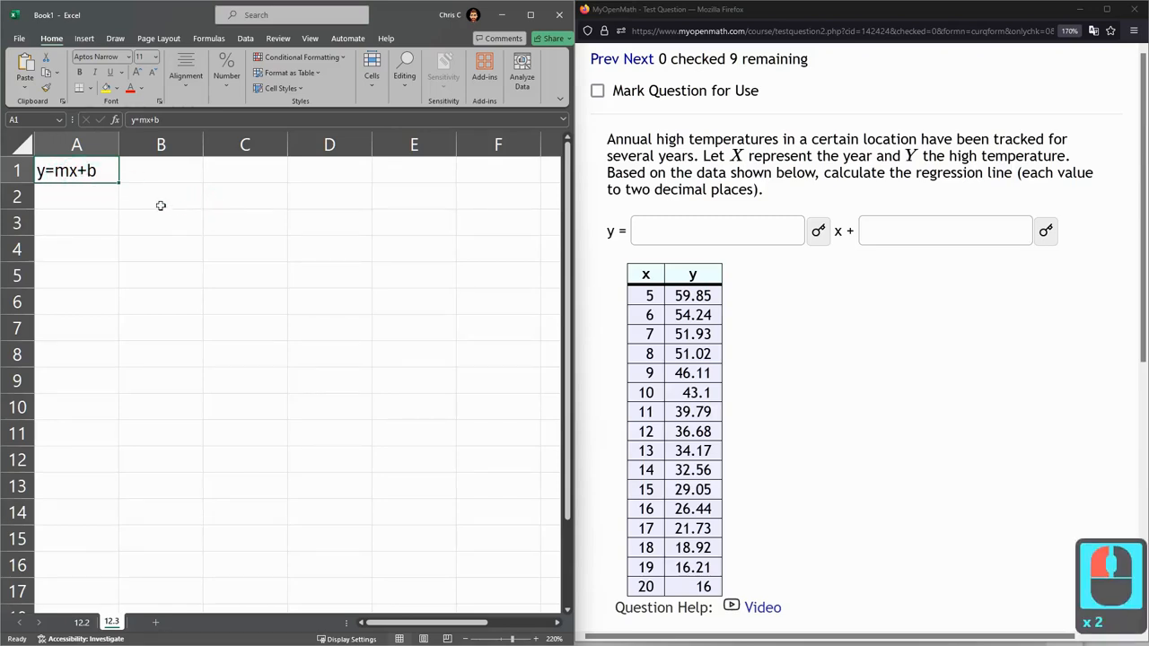
pyautogui.moveTo(463, 254)
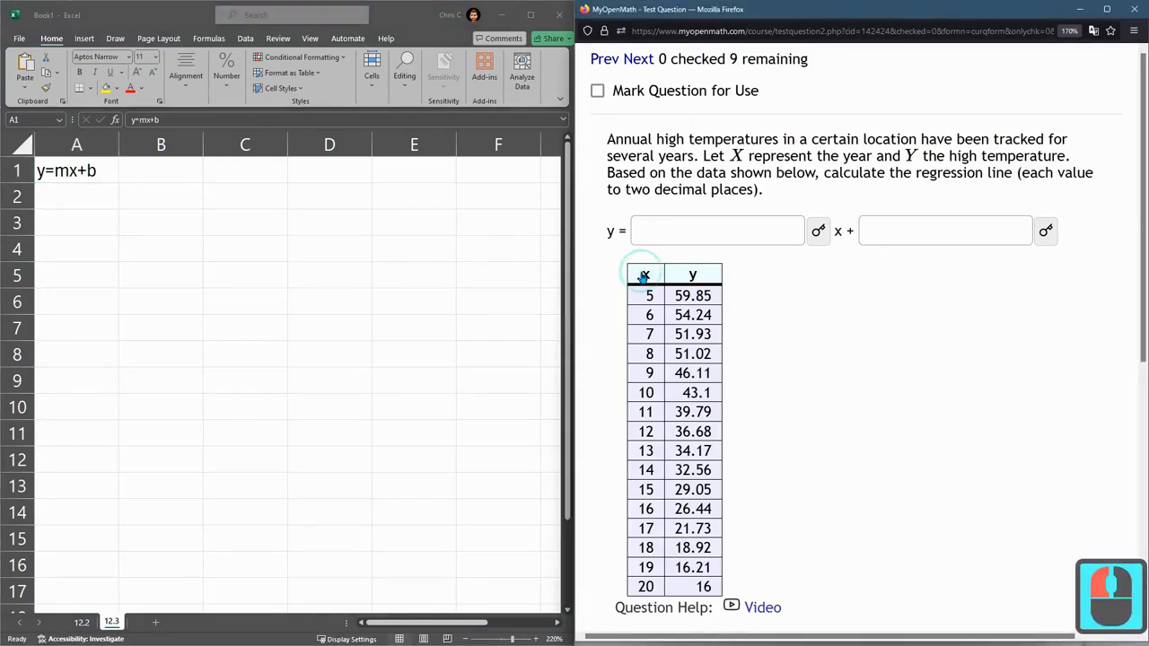
pyautogui.moveTo(643, 274); pyautogui.dragTo(702, 586)
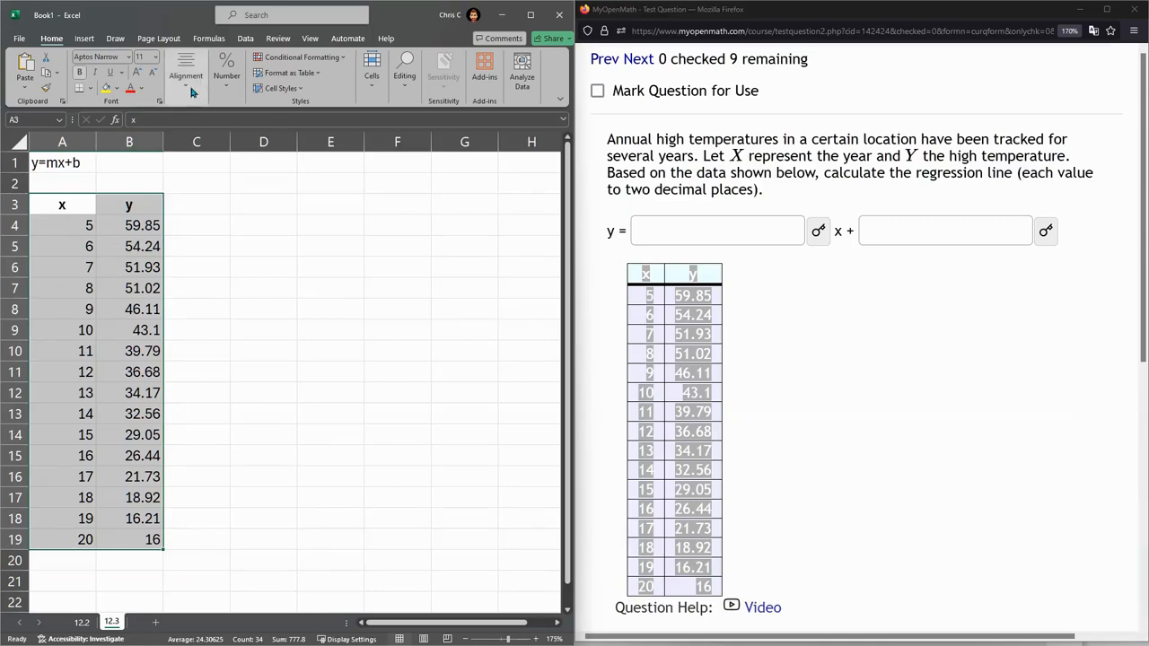
pyautogui.click(83, 37)
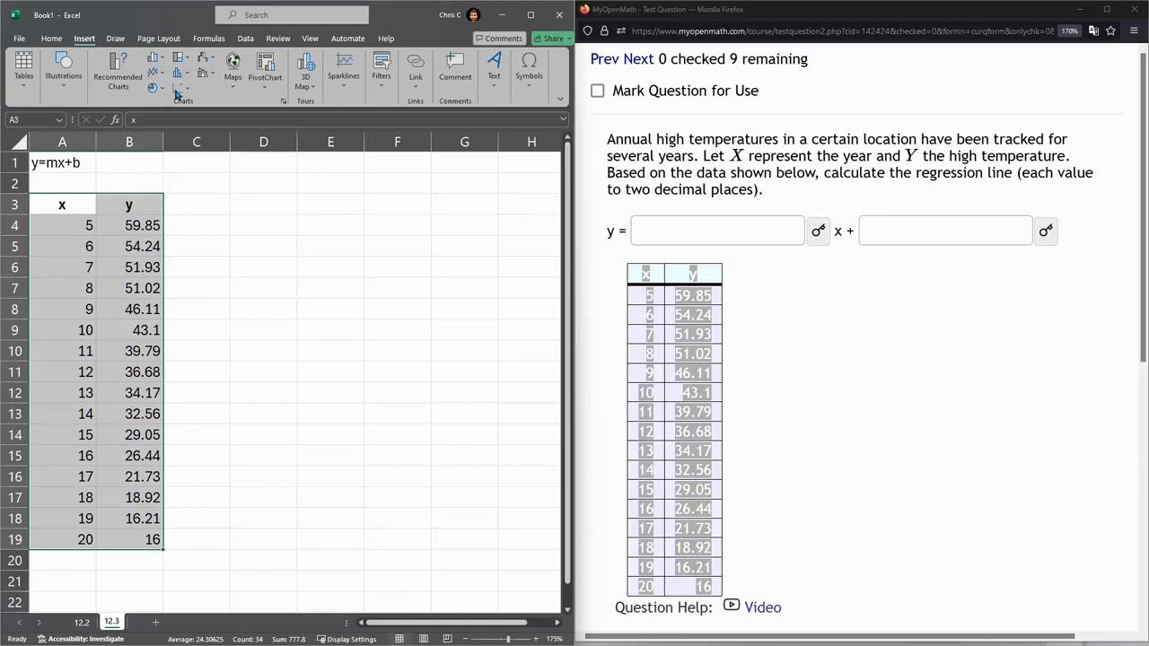
pyautogui.click(178, 70)
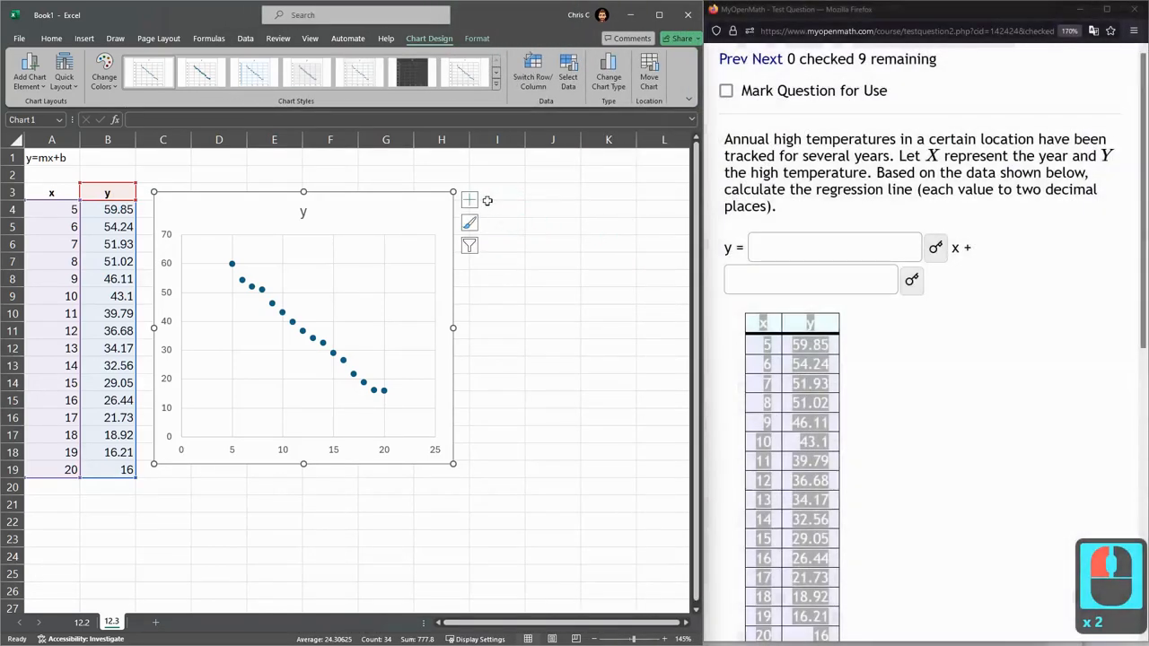
pyautogui.moveTo(469, 199)
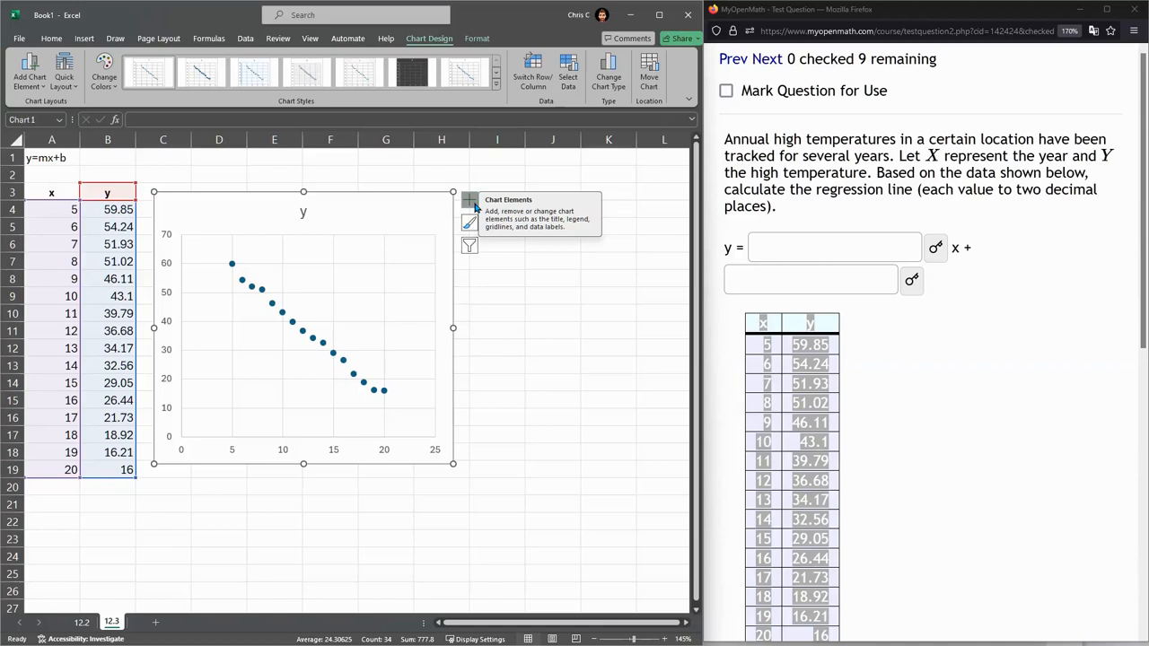
# Expand the Trendline options from the chart's Chart Elements list.
pyautogui.click(469, 200)
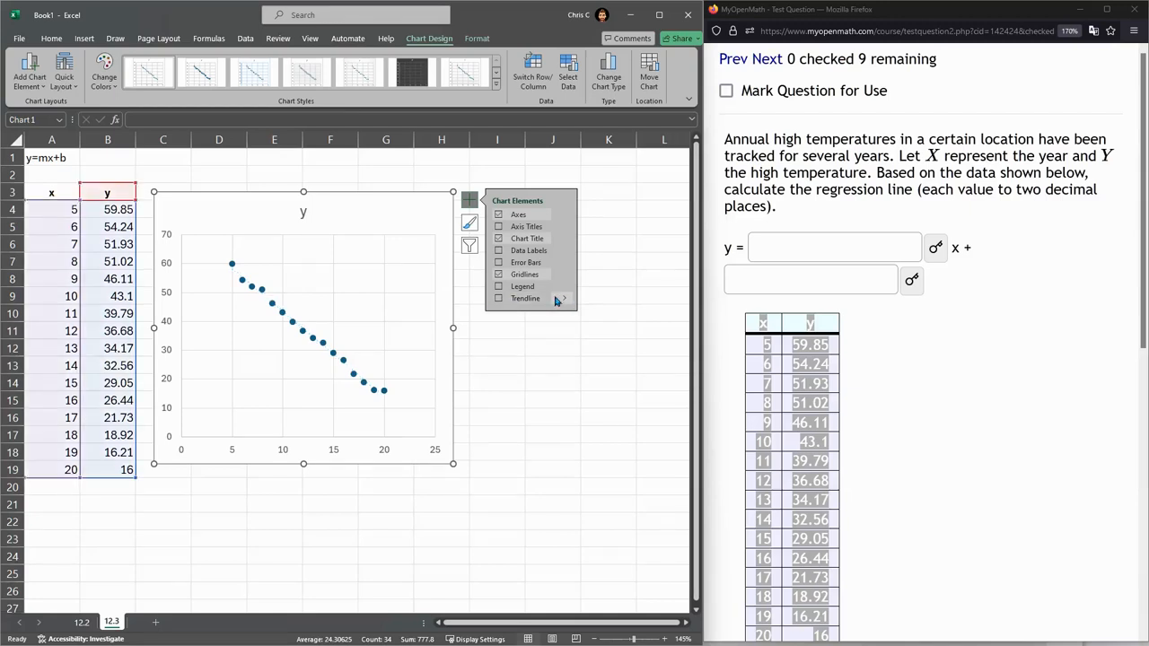
pyautogui.moveTo(563, 301)
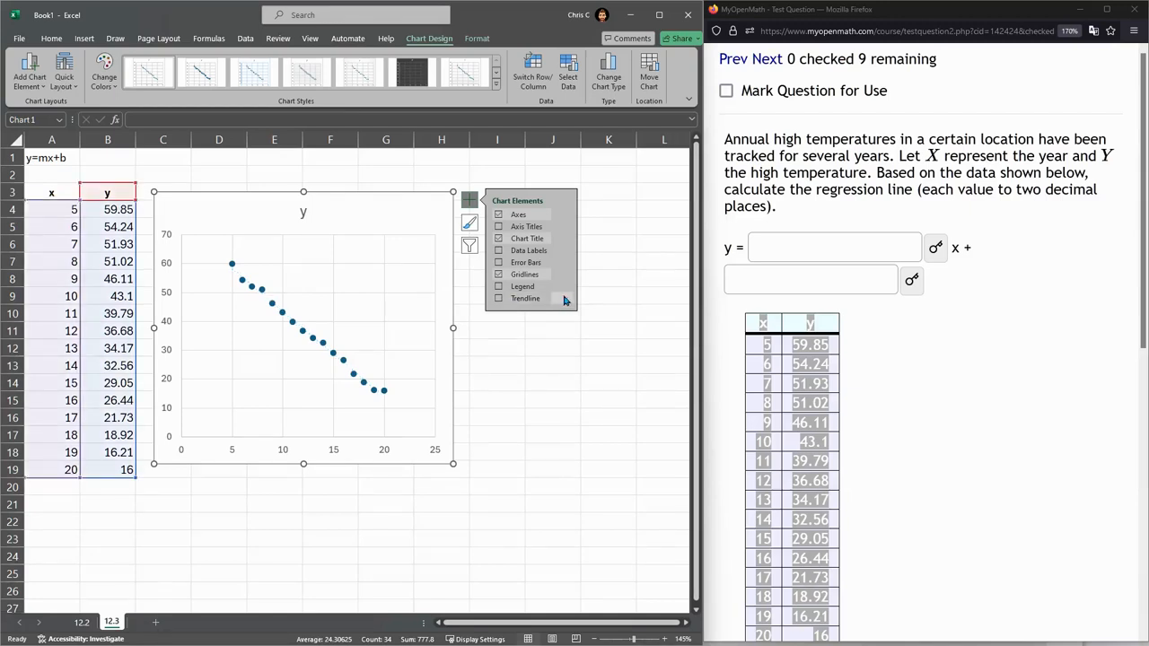
pyautogui.click(525, 298)
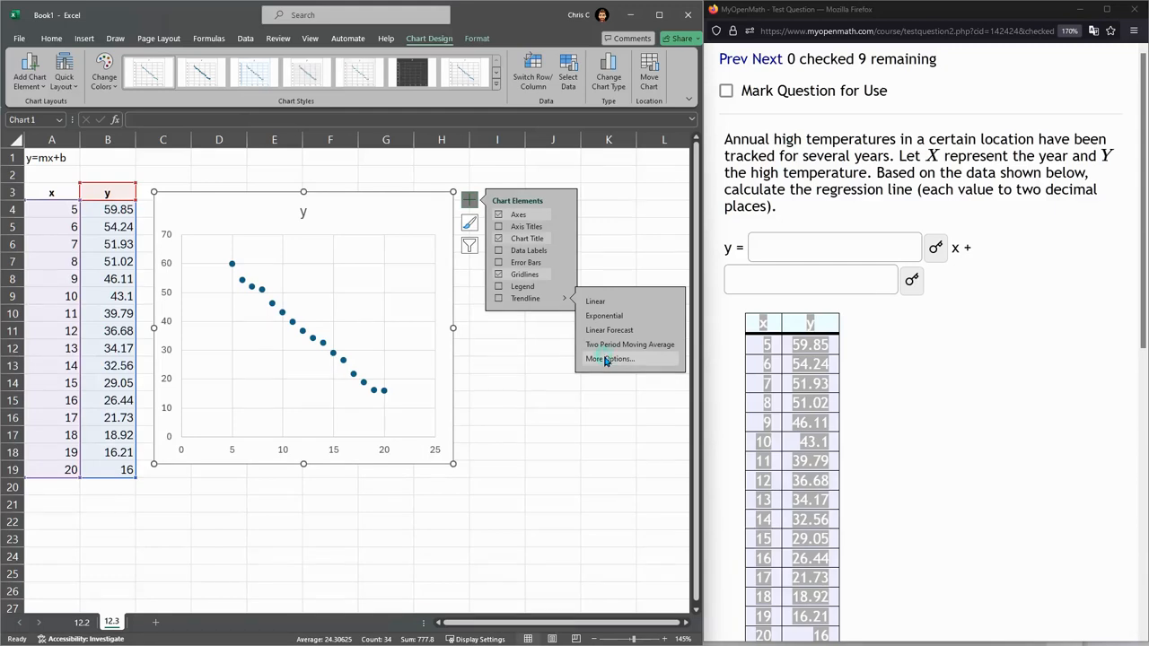
# Add a linear trendline displaying y = -2.9574x + 73.079 and R² = 0.9945.
pyautogui.click(609, 359)
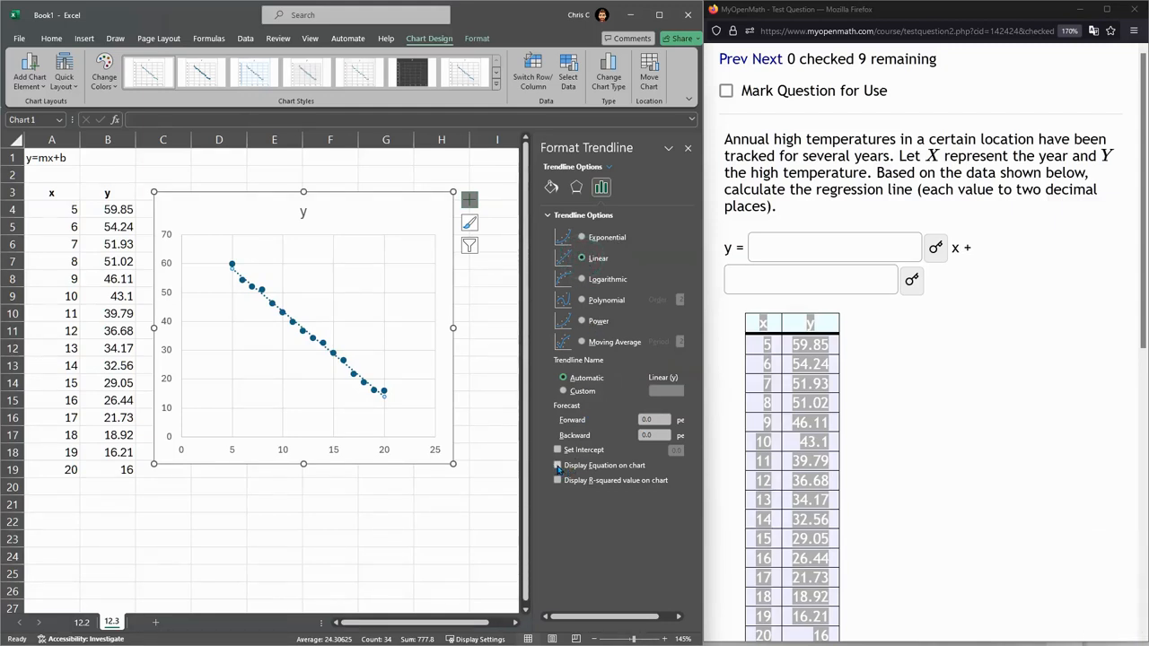
pyautogui.click(557, 465)
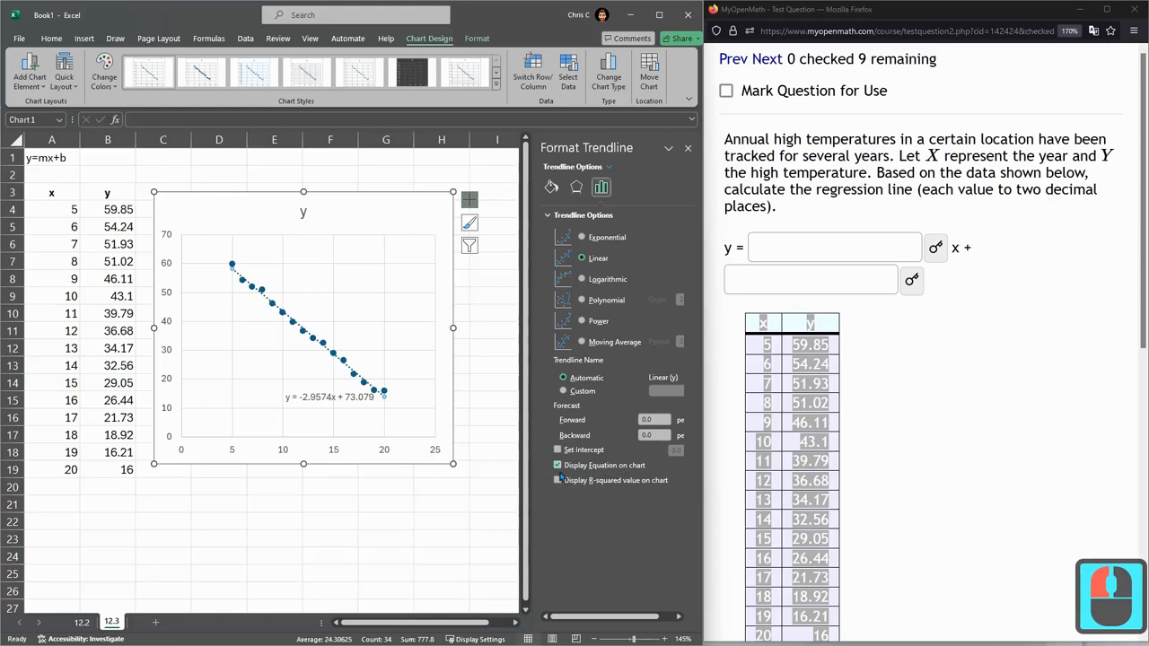
pyautogui.click(557, 480)
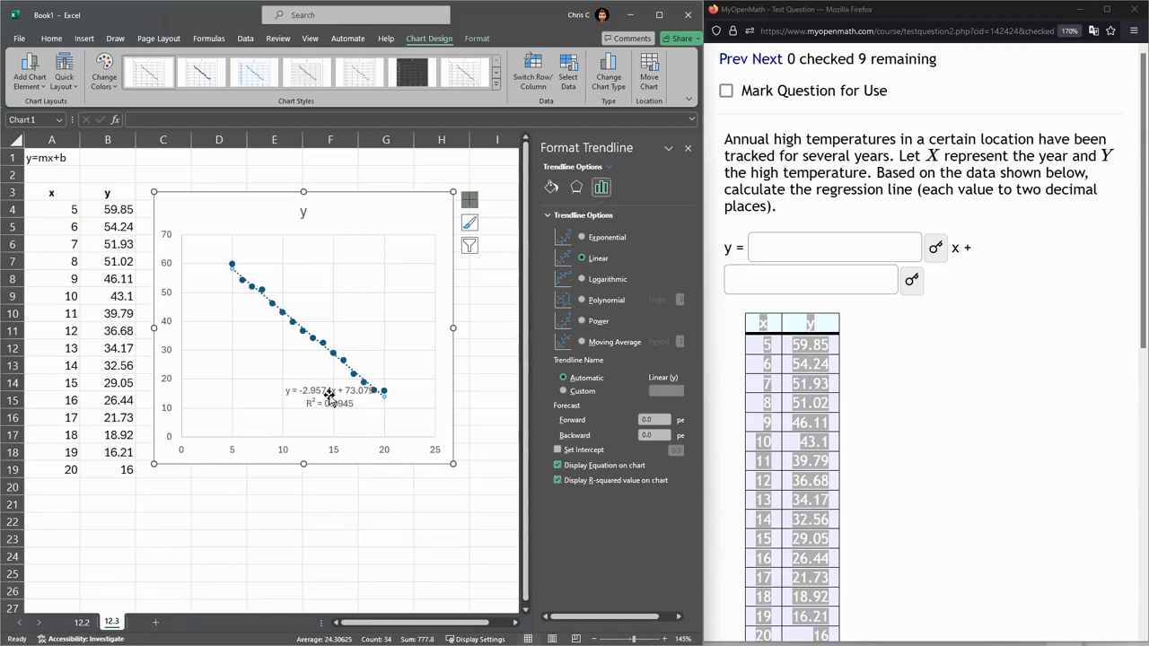
pyautogui.click(329, 395)
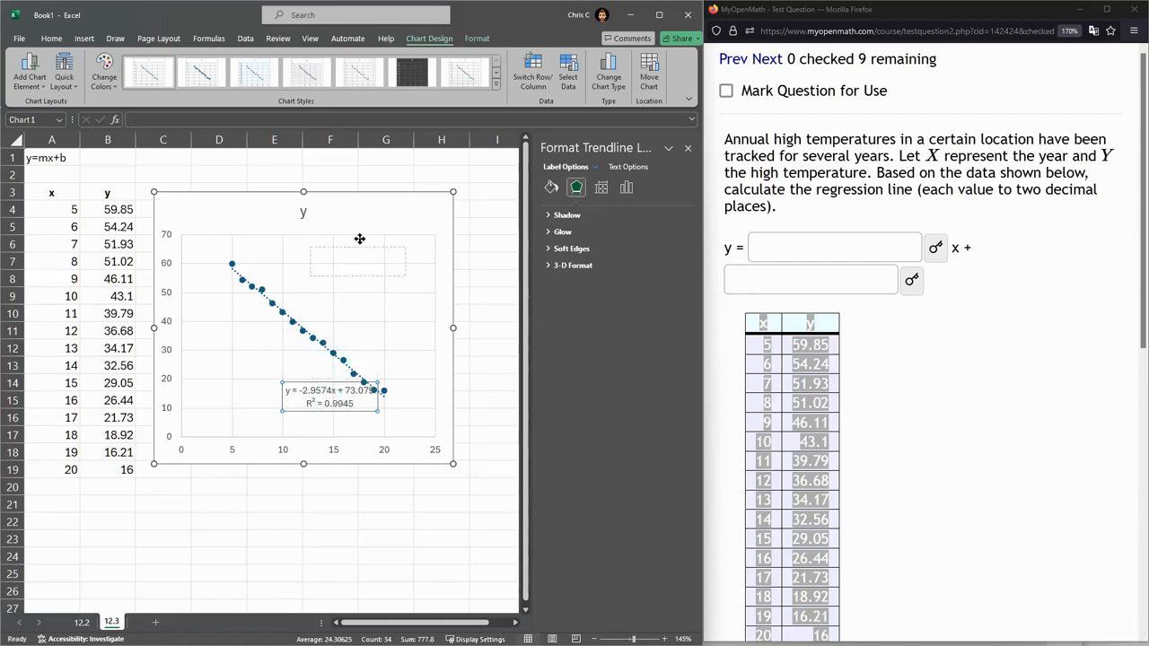
# Move the equation label to the chart's top-right and close the Format Chart Area pane.
pyautogui.moveTo(330, 395); pyautogui.dragTo(395, 213)
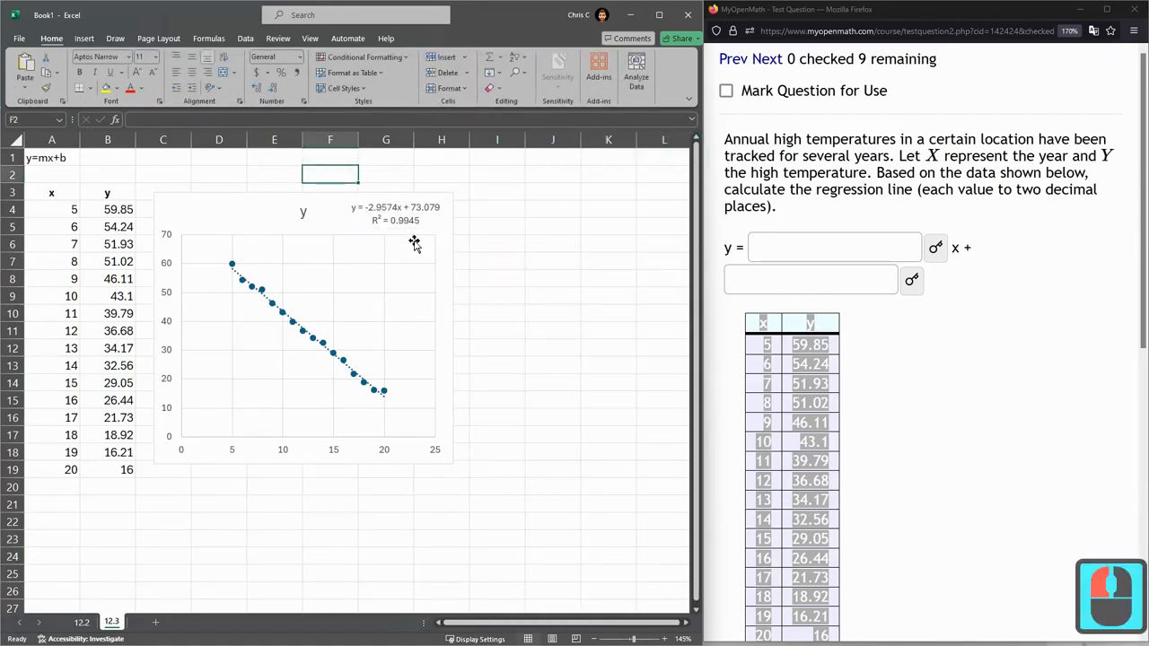
pyautogui.click(303, 213)
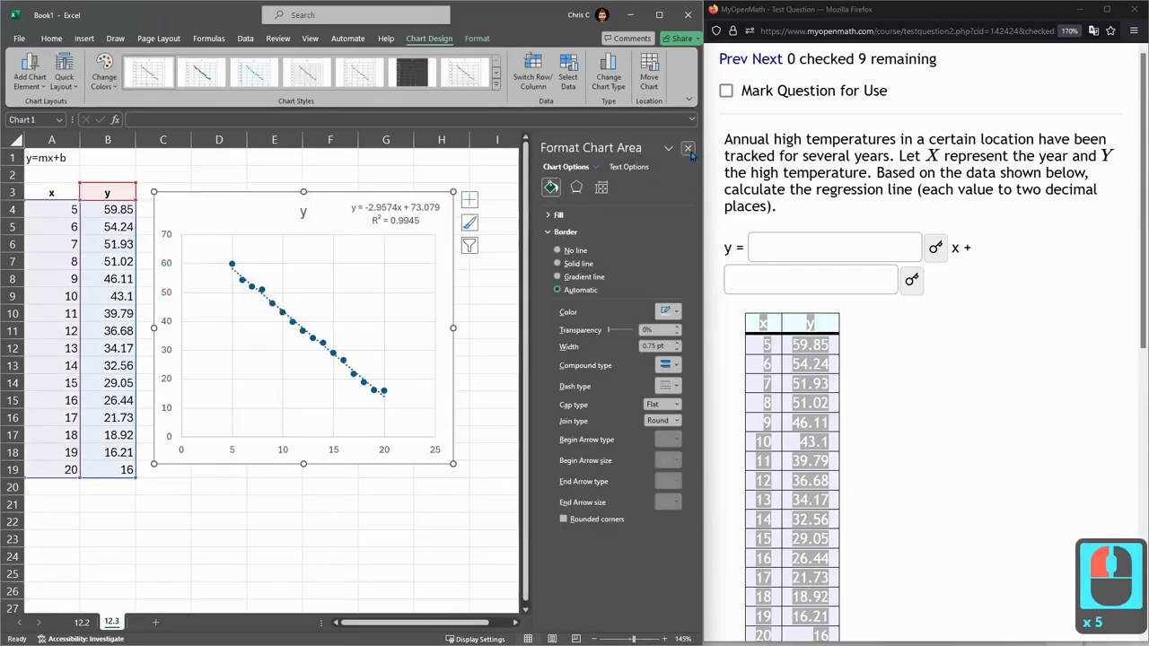
pyautogui.click(687, 149)
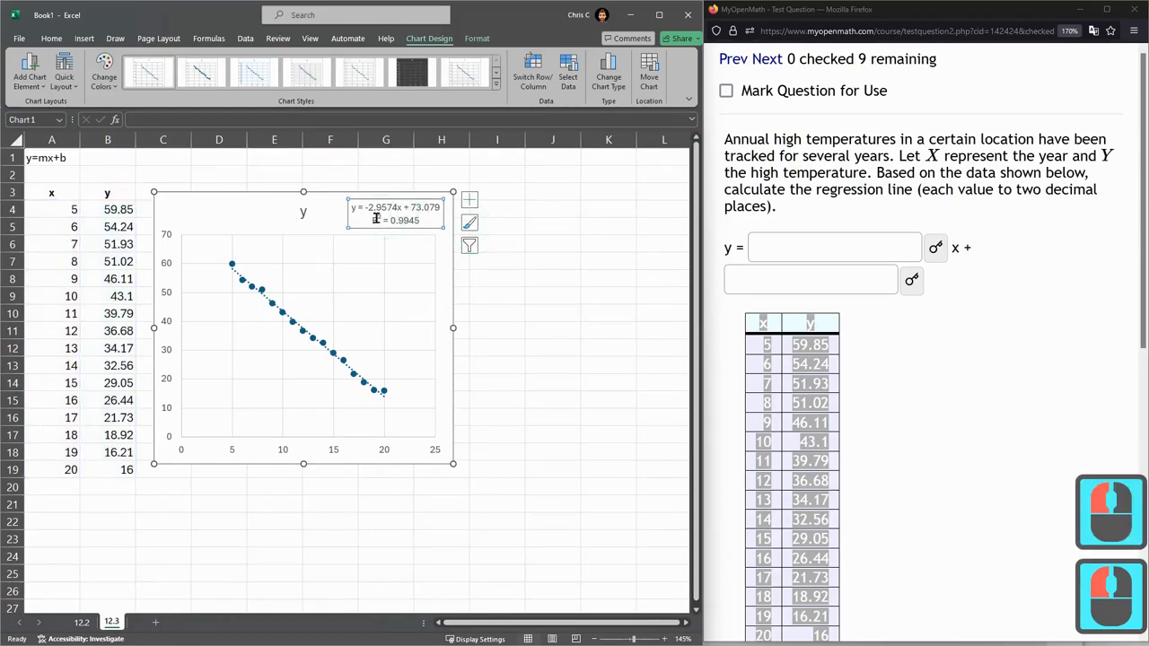
# Paste the trendline equation into C21 and copy the slope -2.9574 from it.
pyautogui.click(394, 213)
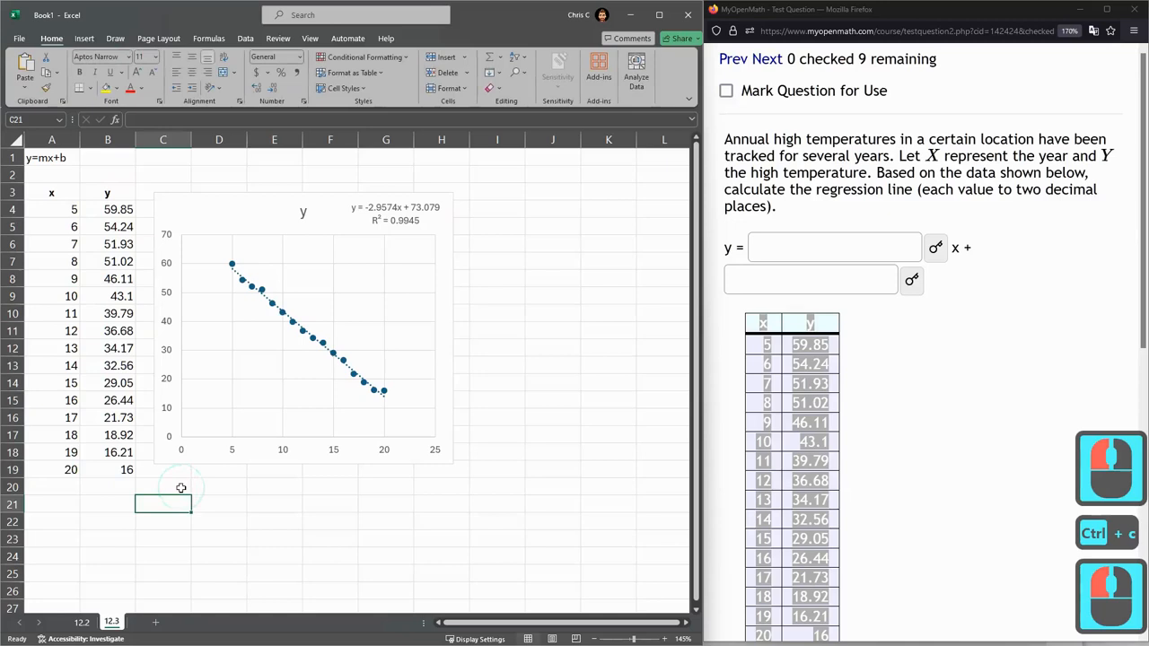
pyautogui.press('ctrl+v')
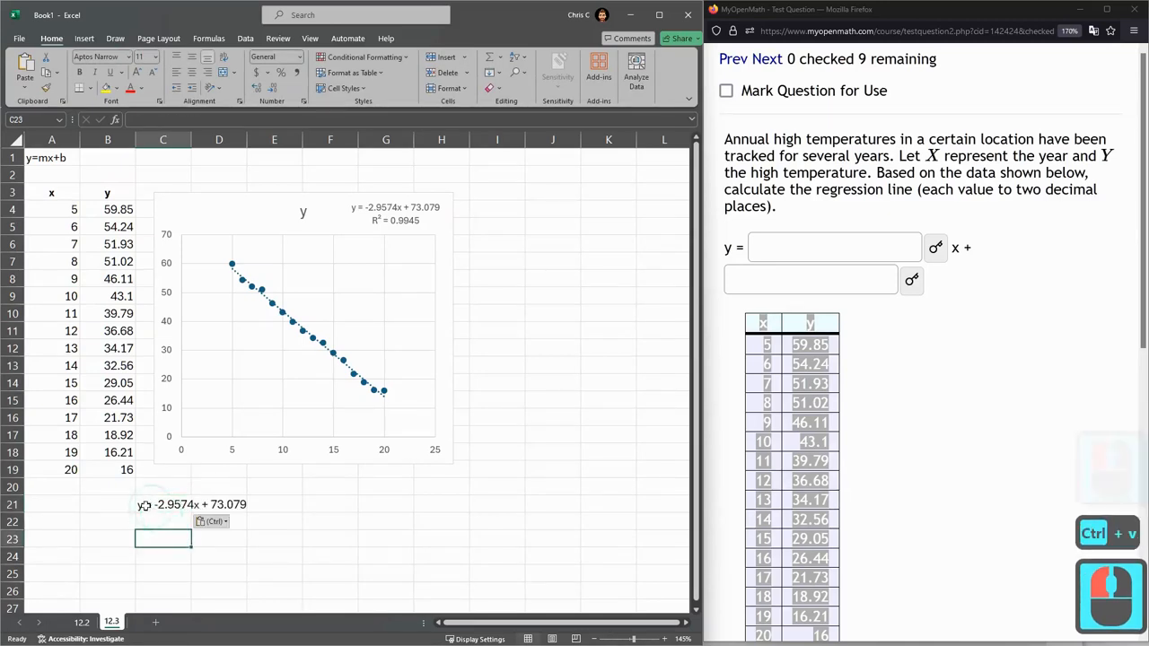
pyautogui.doubleClick(164, 503)
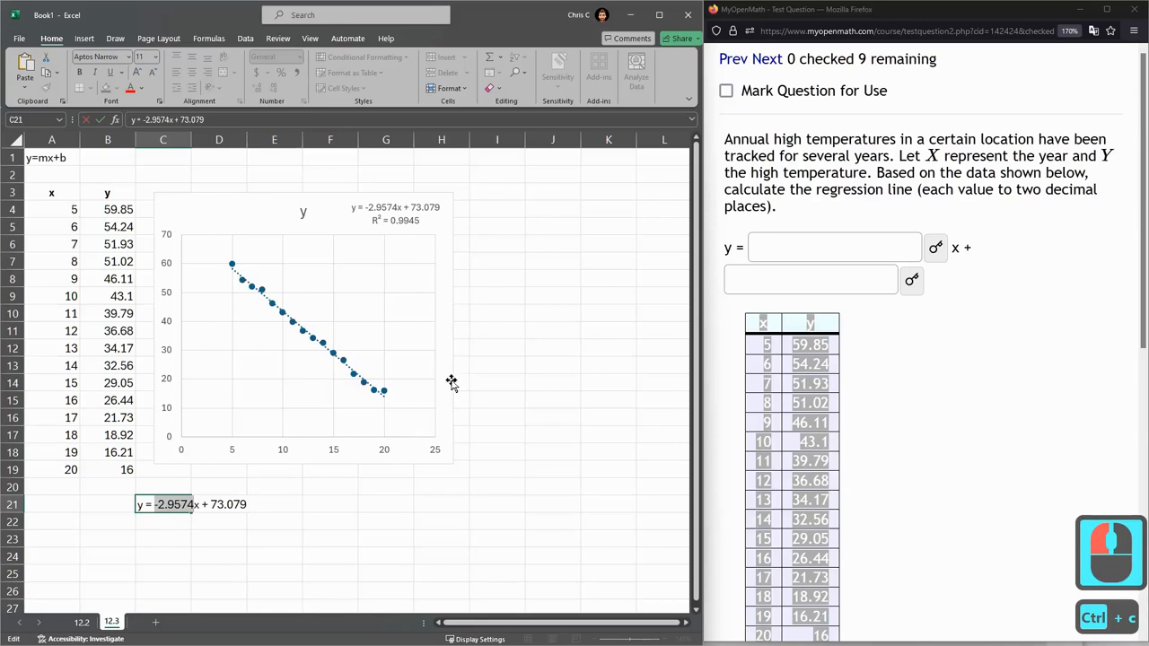
pyautogui.click(834, 247)
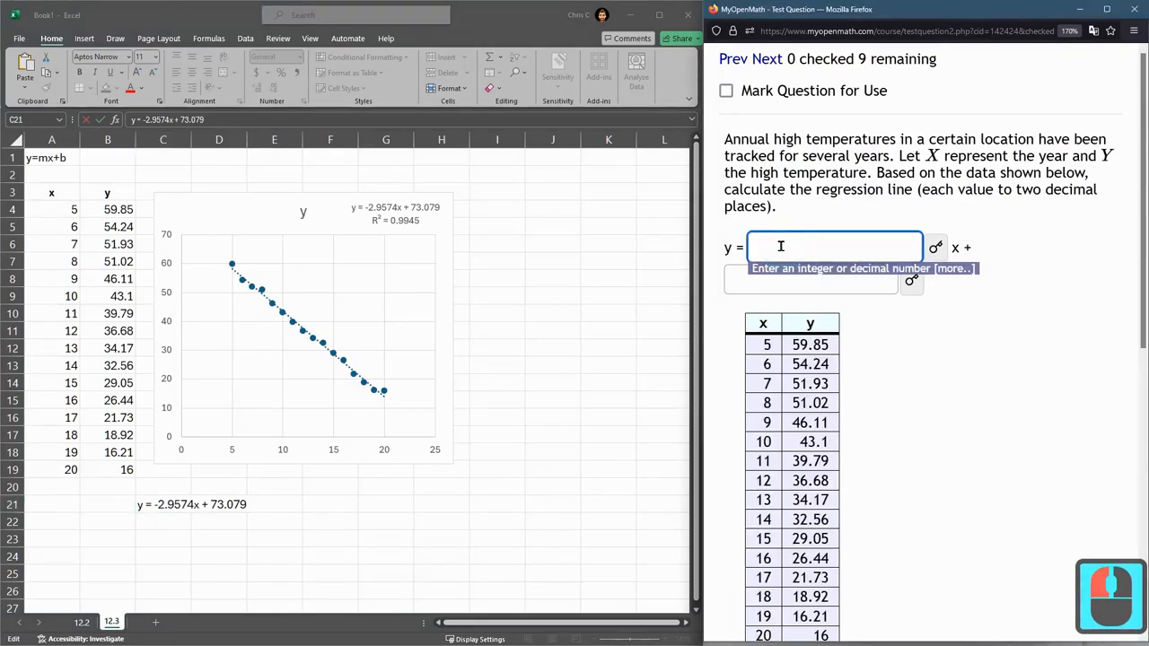
# Enter -2.9574 in the first answer box, then move to the intercept box.
pyautogui.write('-2.9574')
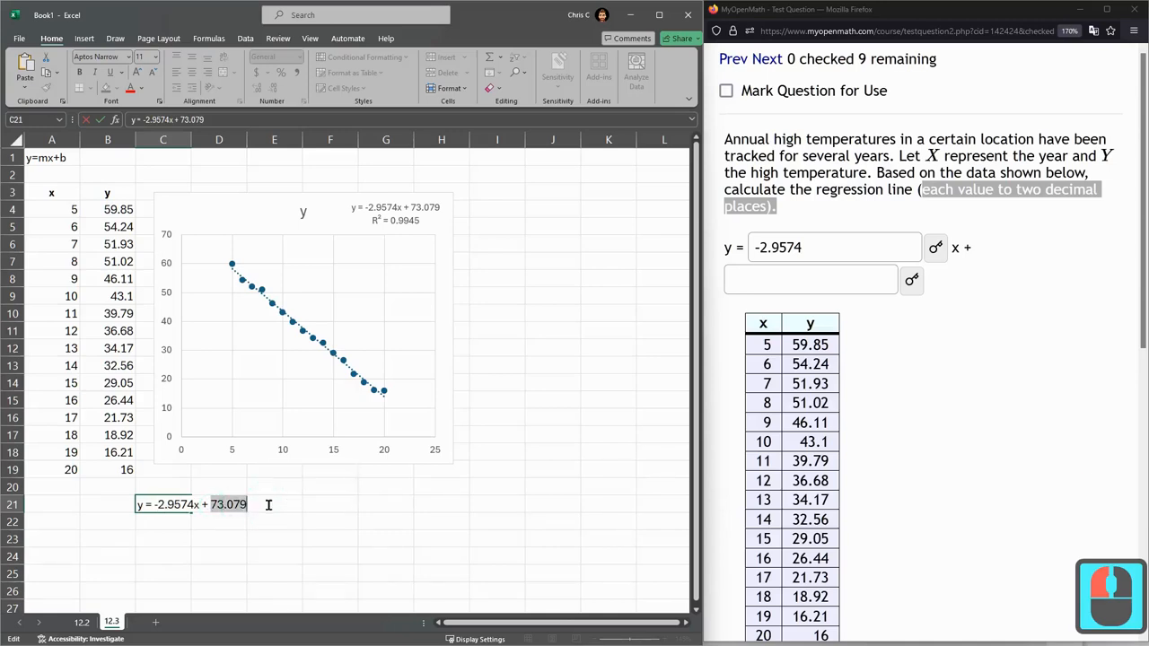
pyautogui.click(810, 279)
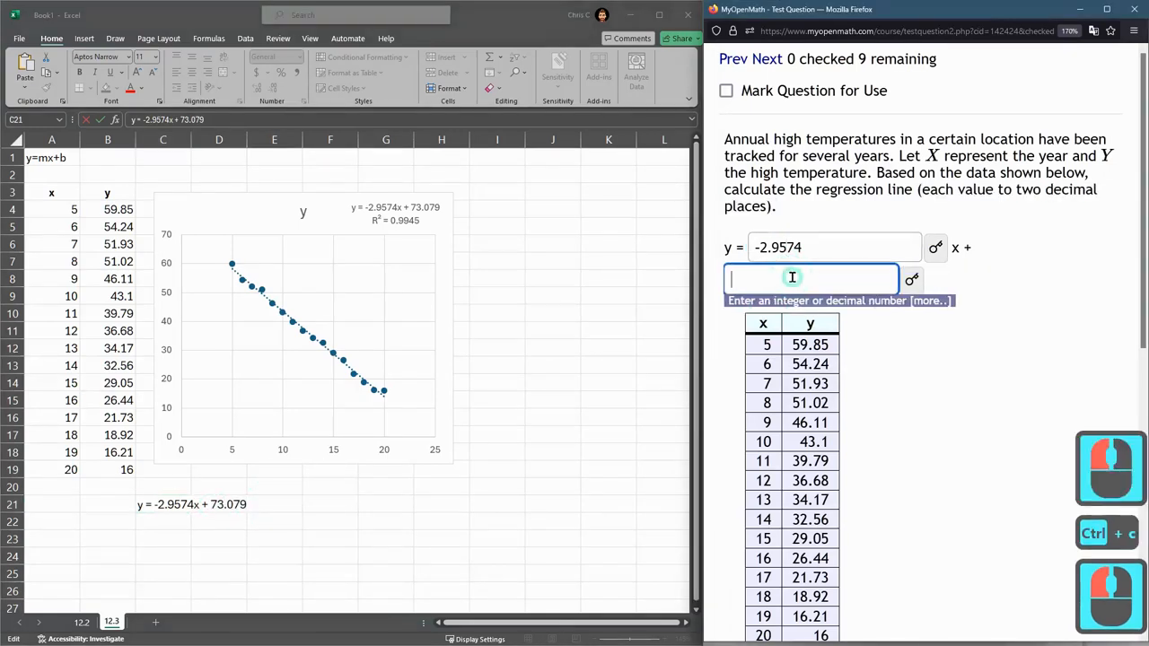
# Enter 73.079 as the intercept and scroll down toward the Submit button.
pyautogui.write('73.079')
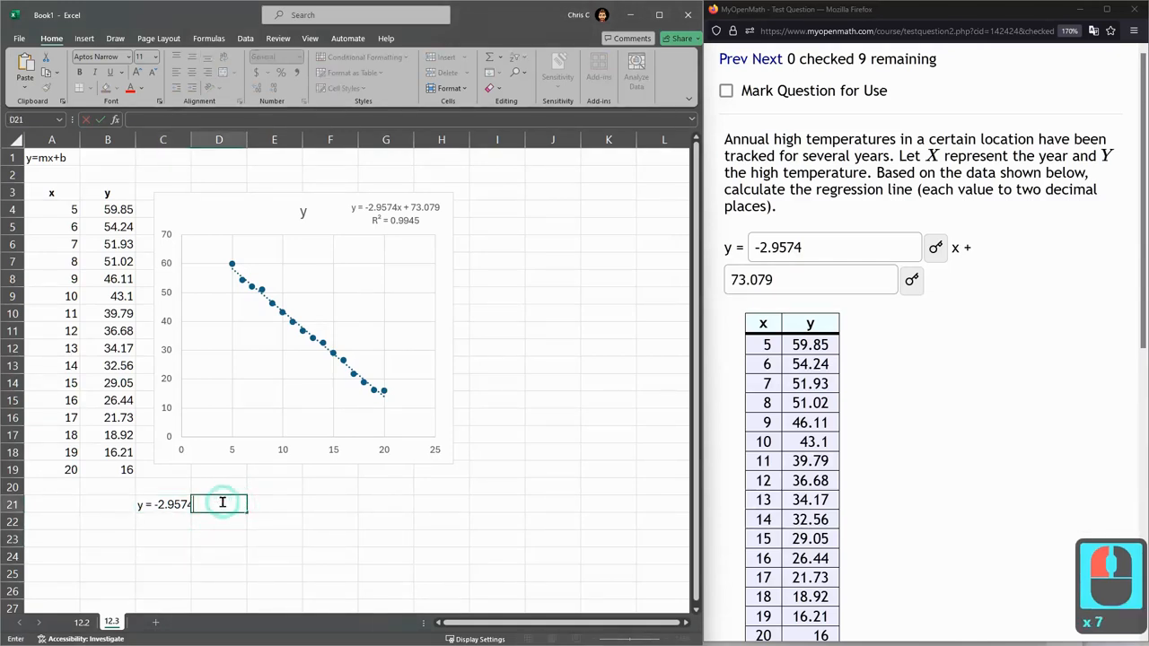
pyautogui.write('x + 73.079')
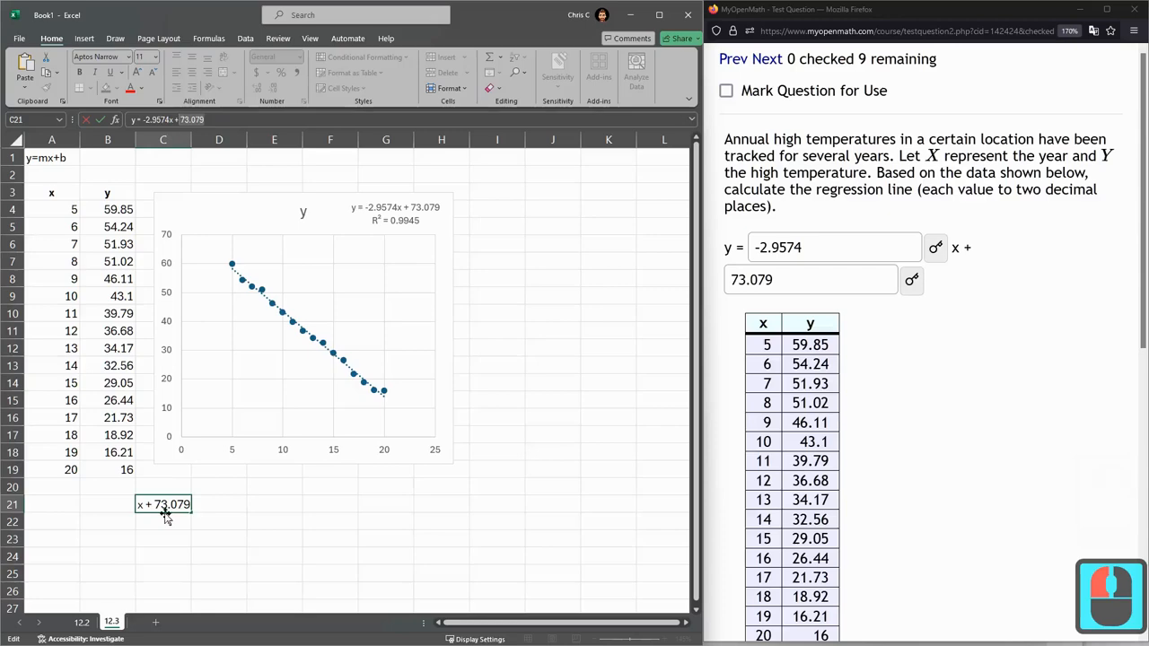
pyautogui.doubleClick(163, 503)
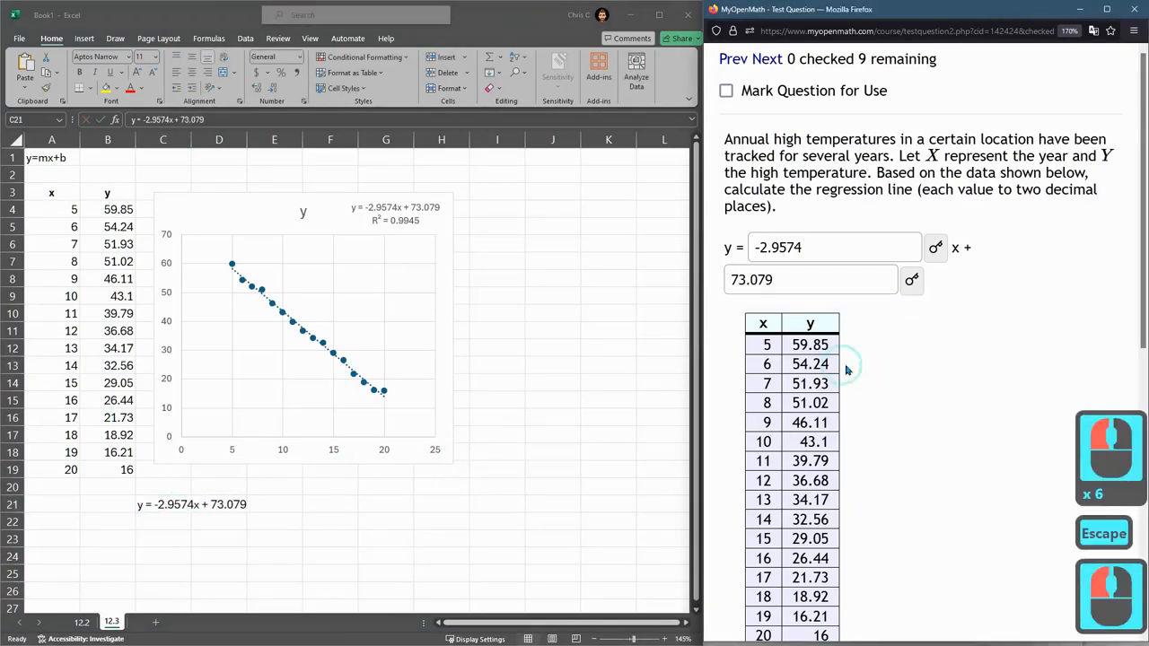
pyautogui.scroll(-3)
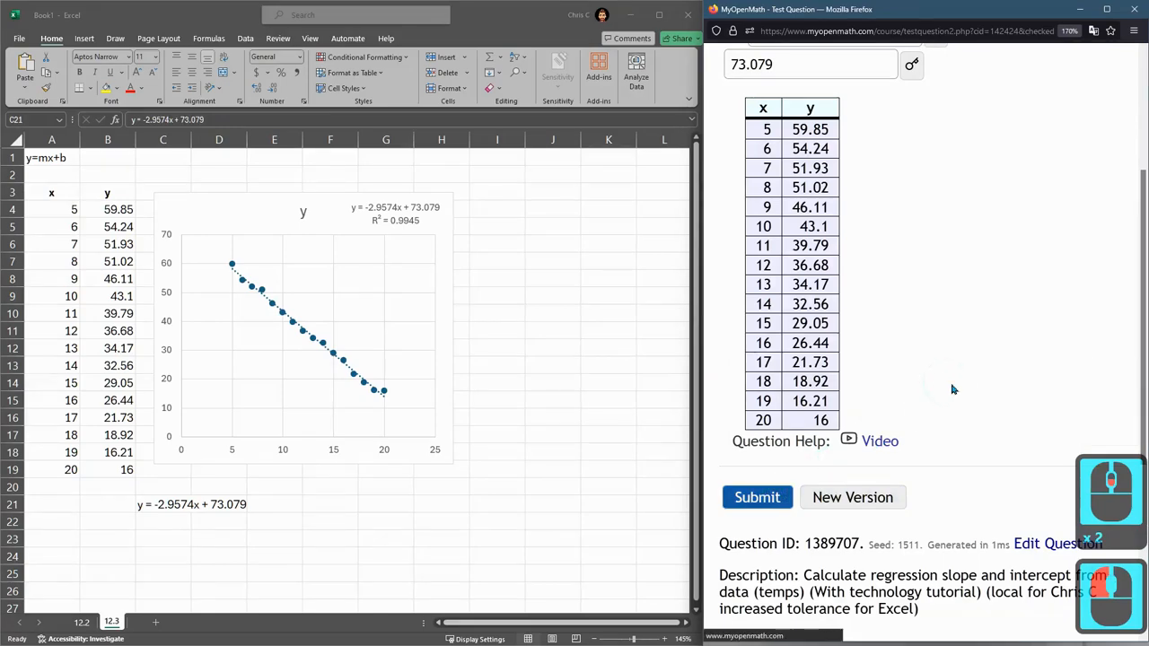